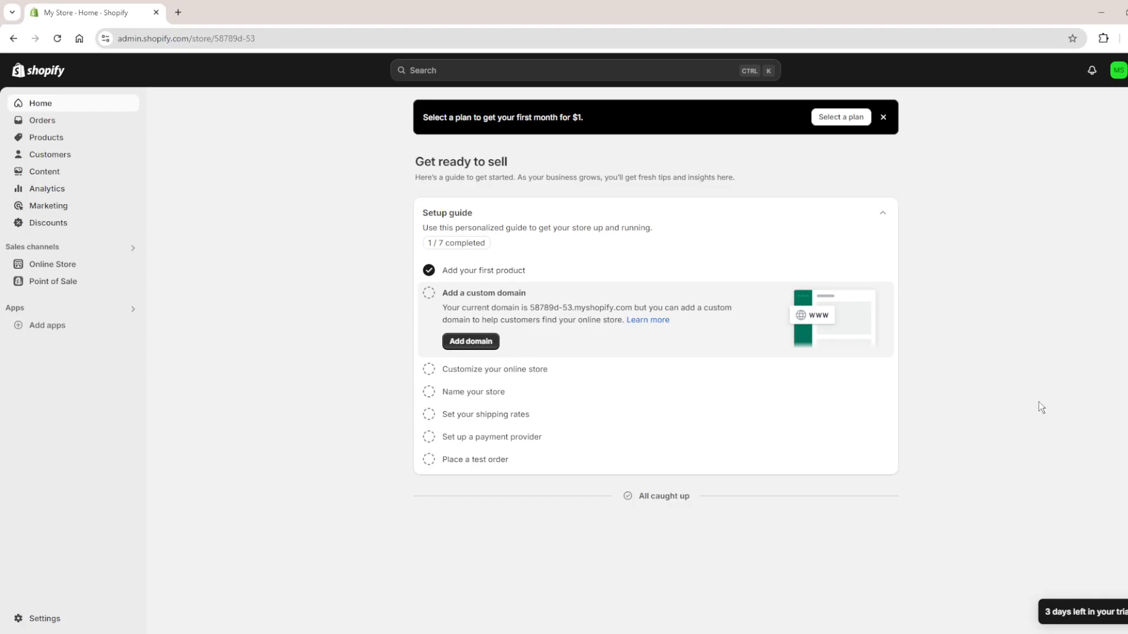
mouse_move(1038, 408)
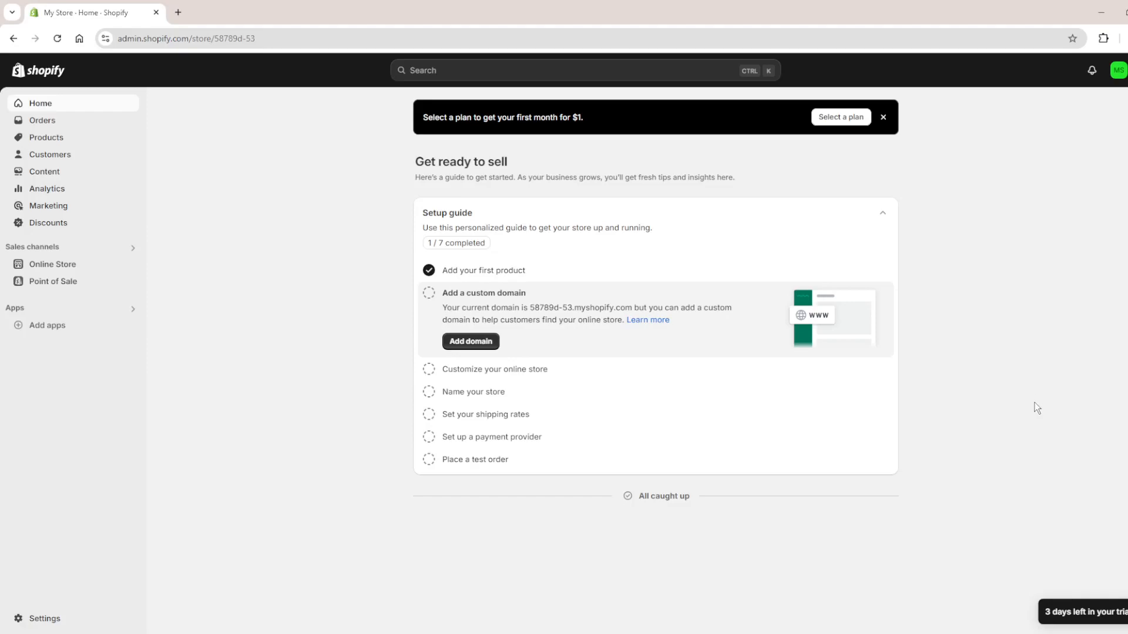
mouse_move(1007, 420)
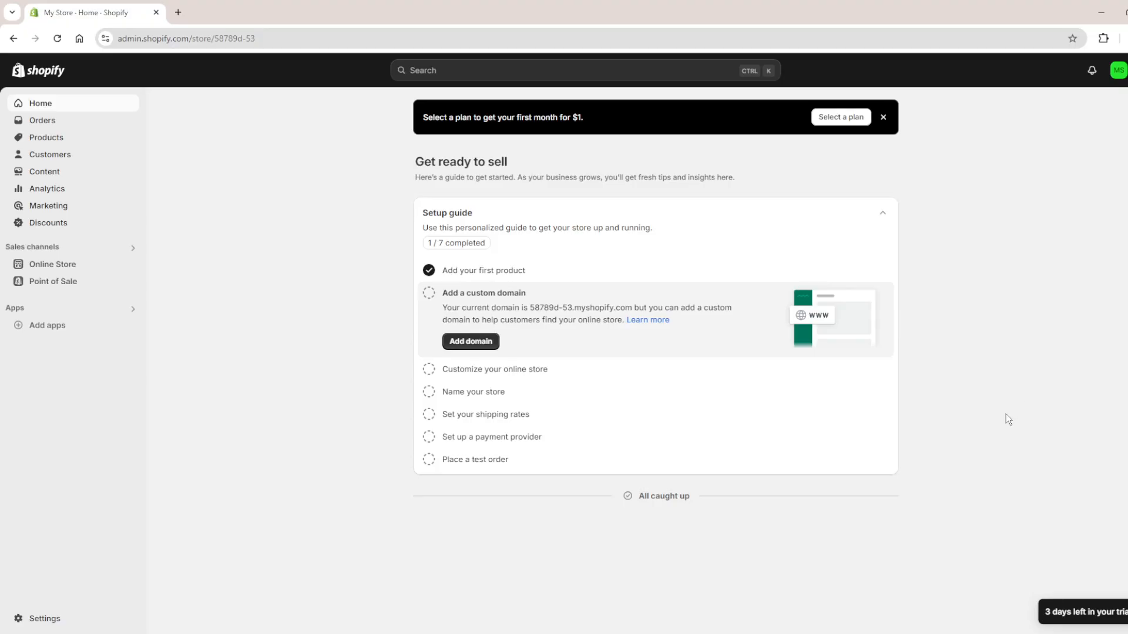
mouse_move(371, 311)
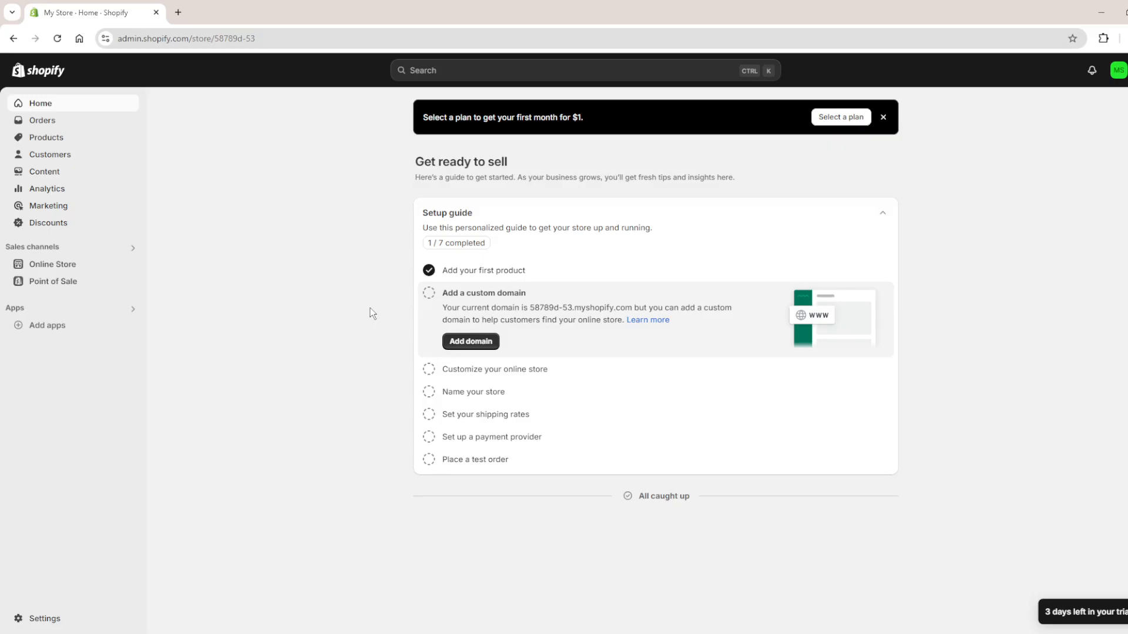
mouse_move(52, 264)
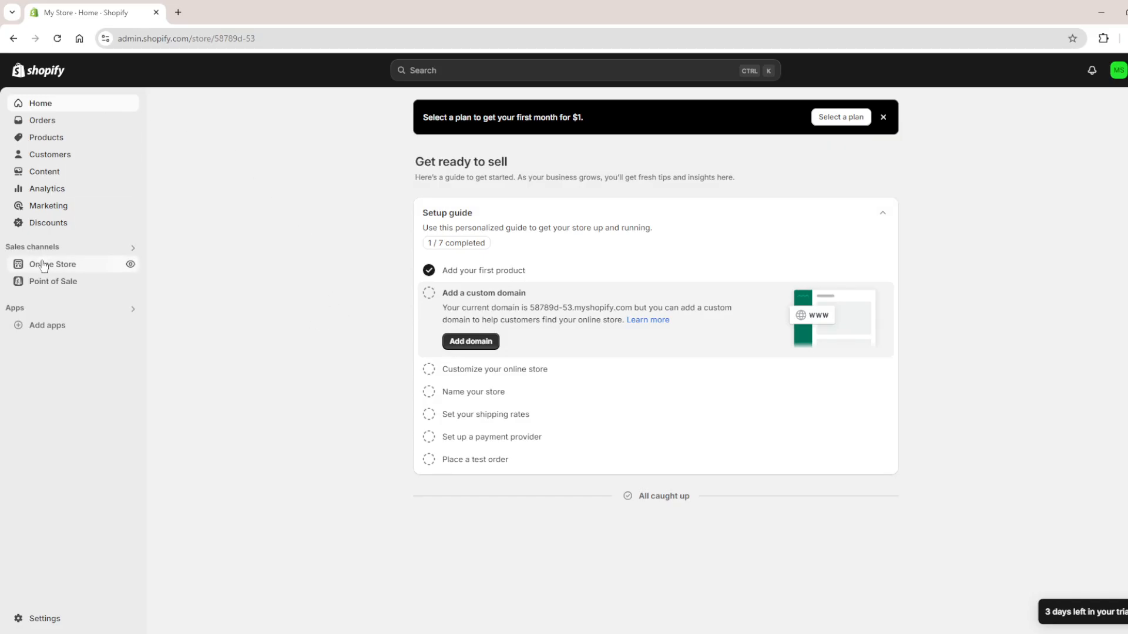
Start a new blank page from the Online Store's Pages list
click(52, 264)
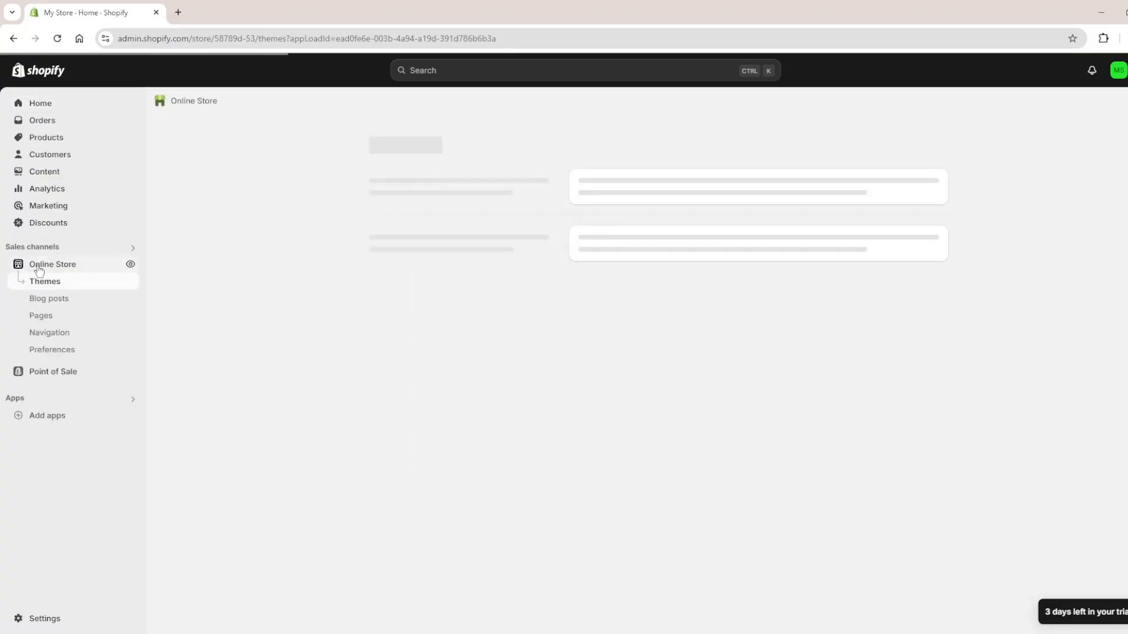
click(41, 314)
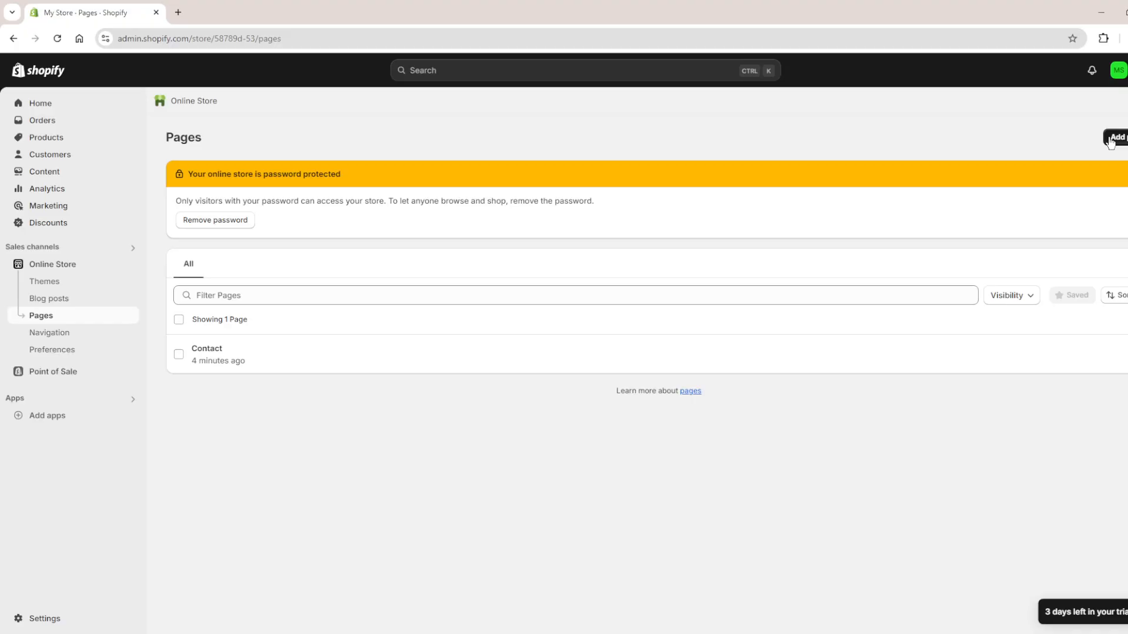
click(1114, 137)
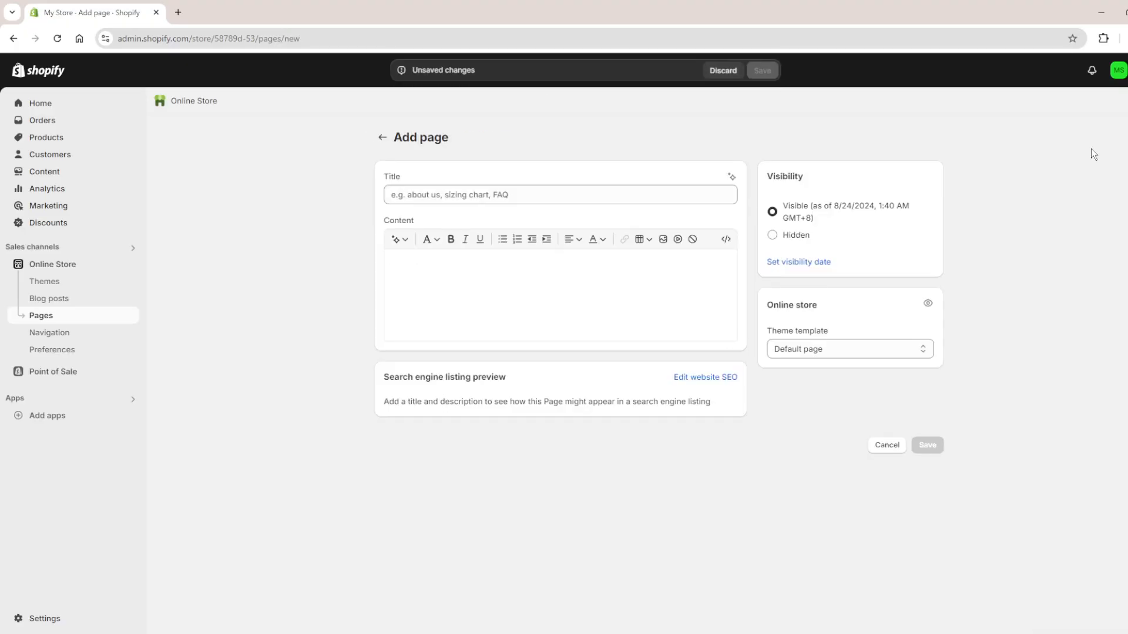
Title the new page 'Size Chart' and move into the content editor
click(559, 194)
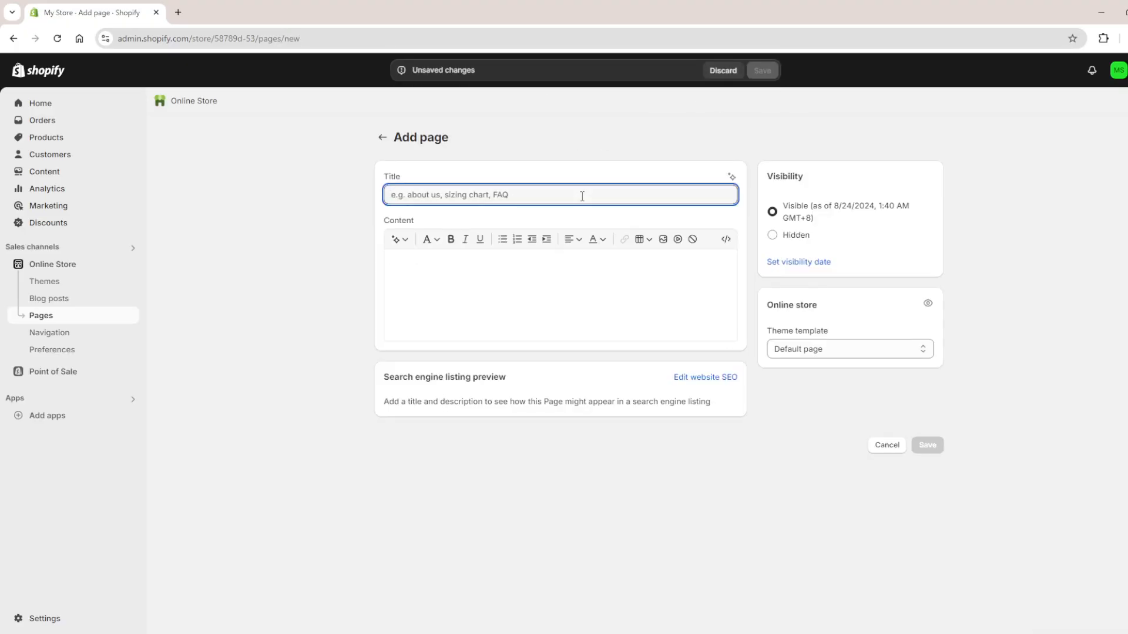
text(Size Chart)
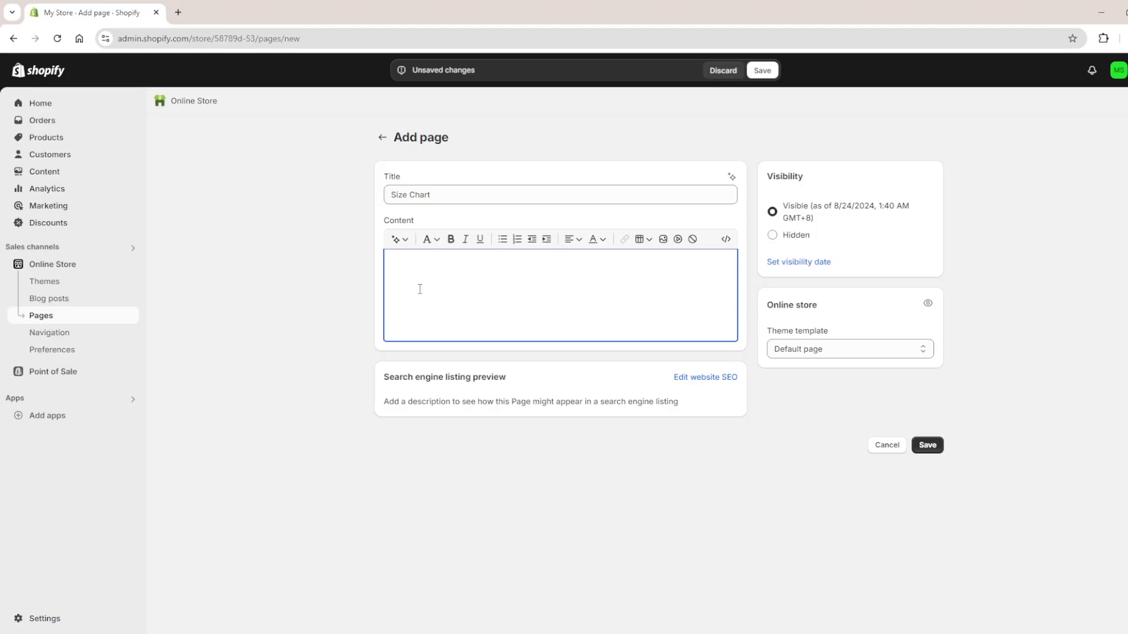
click(638, 239)
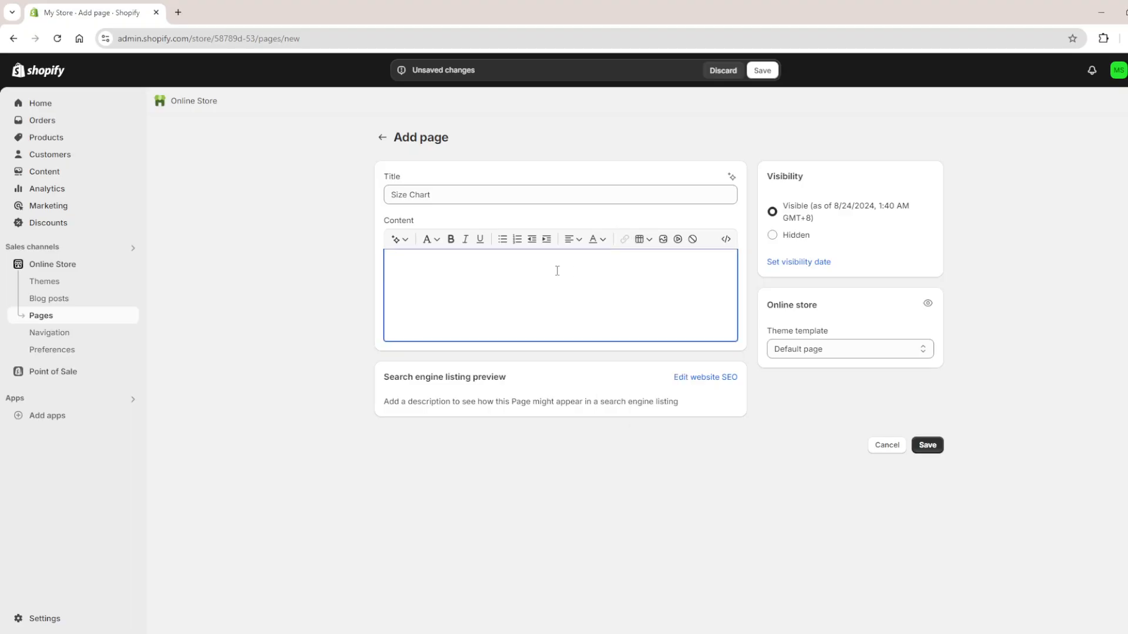
mouse_move(397, 240)
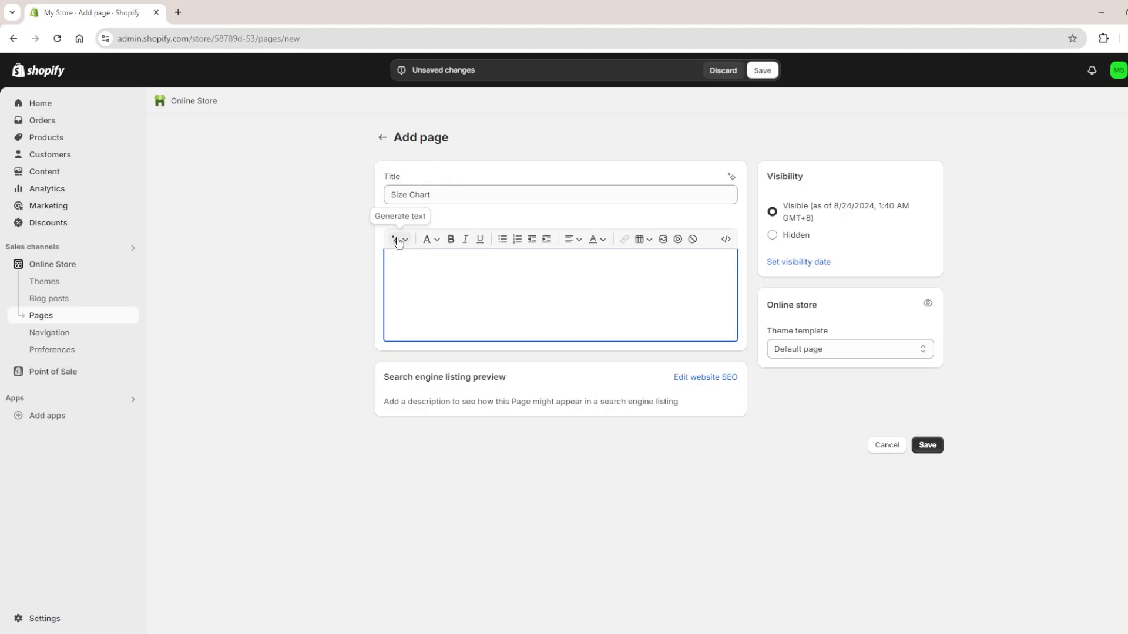
Generate a T-shirt size chart table (Size, Chest, Length in inches, XS to XXL) with AI
click(395, 239)
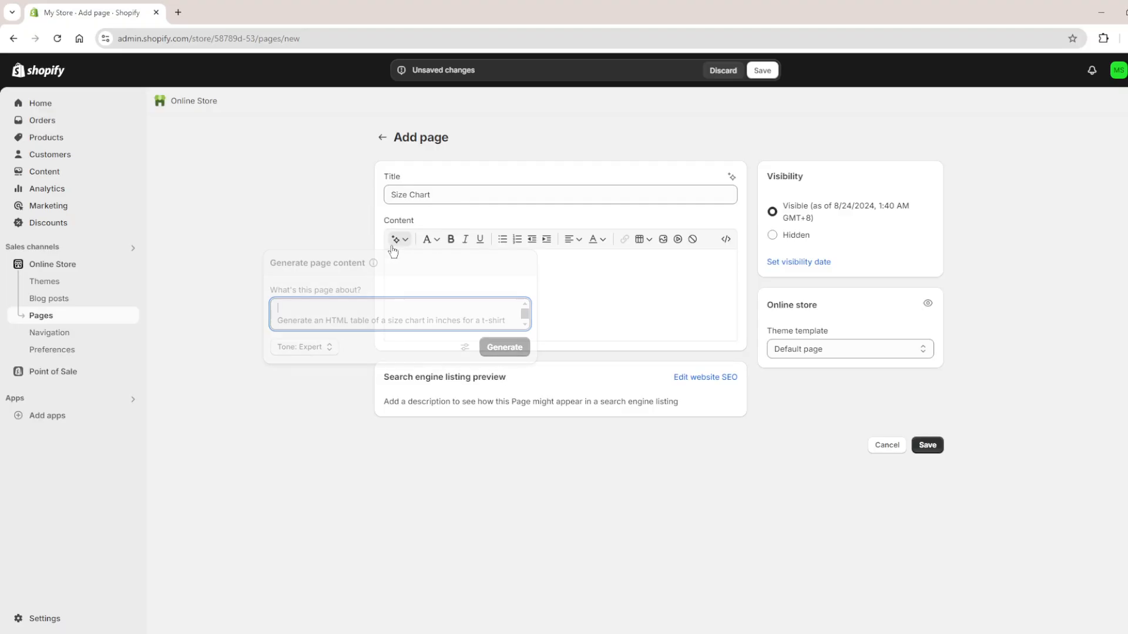
click(503, 347)
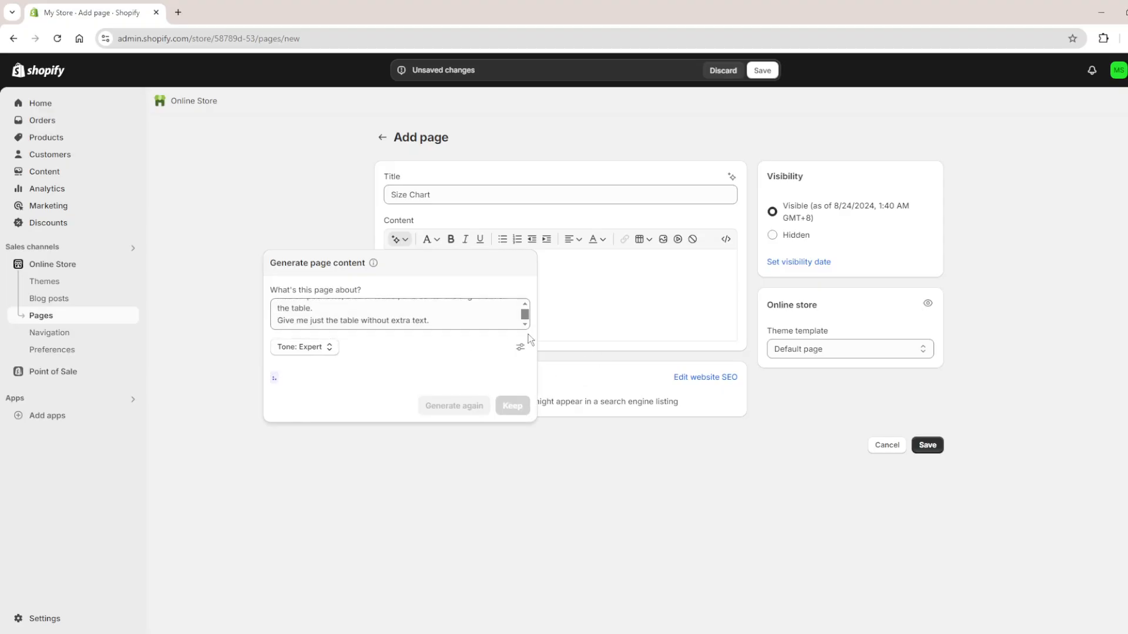
mouse_move(229, 398)
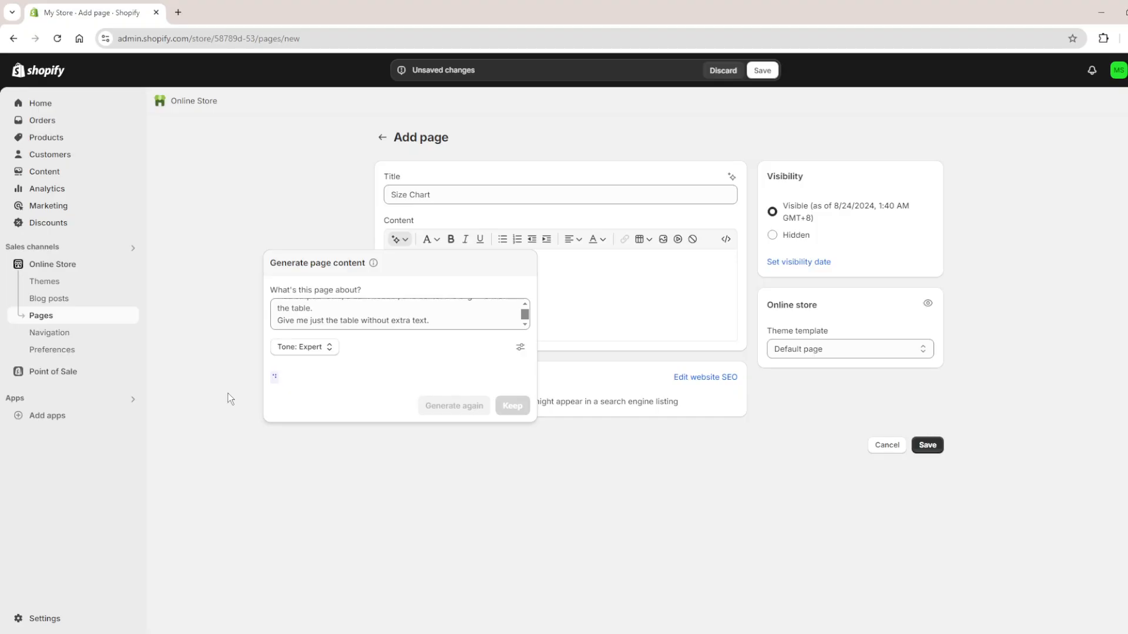
click(454, 405)
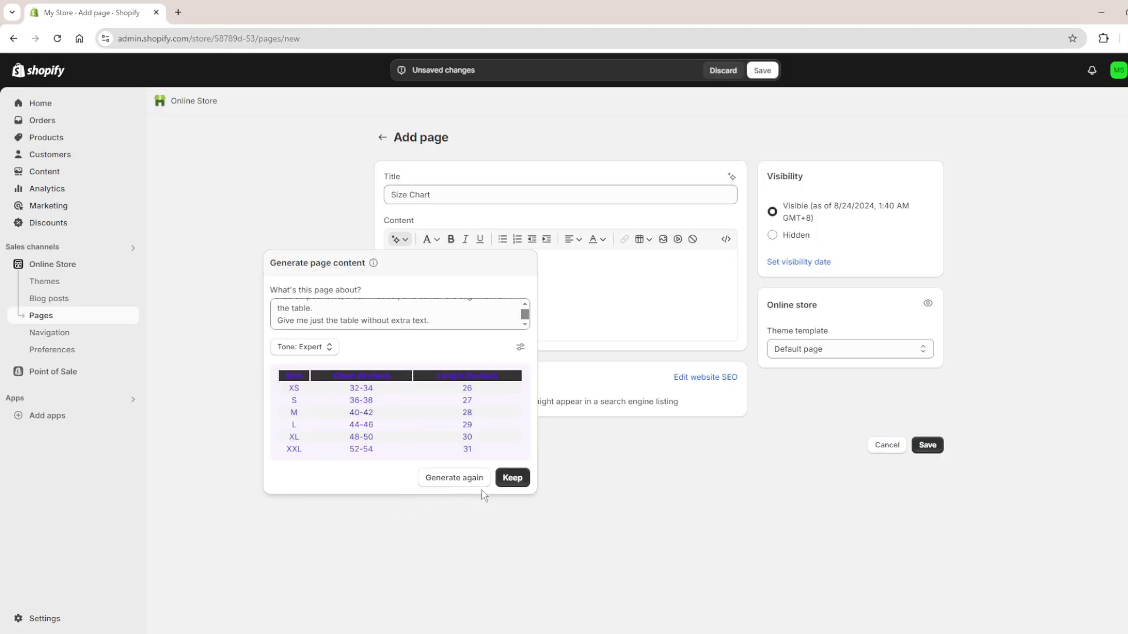
mouse_move(473, 437)
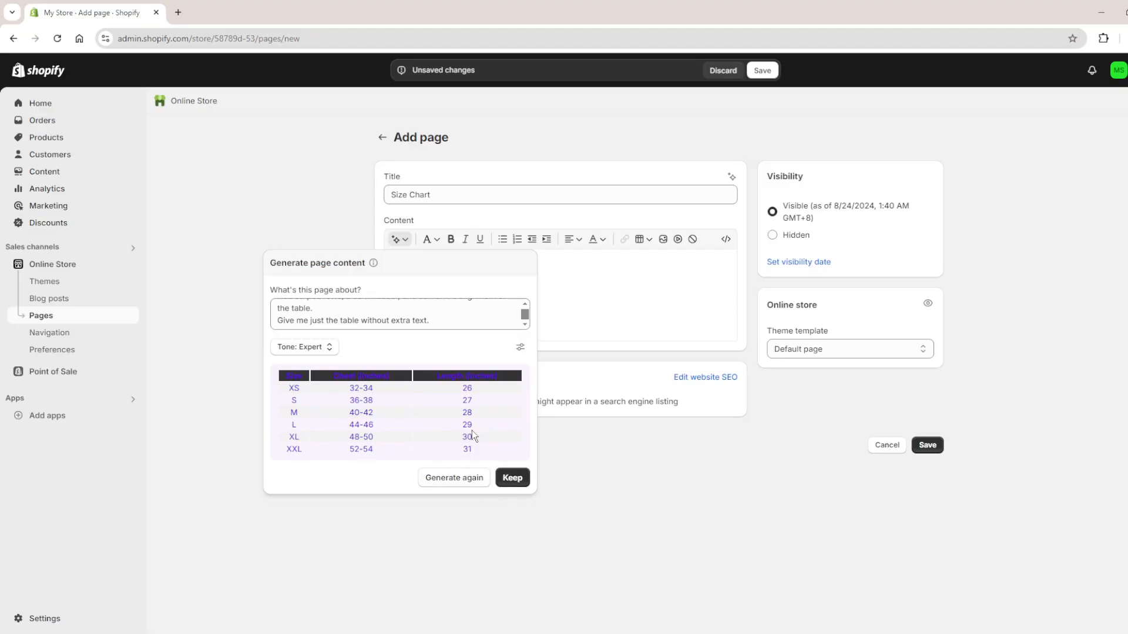
Keep the generated table and edit the XS row to chest 32-36 and length 25
click(512, 476)
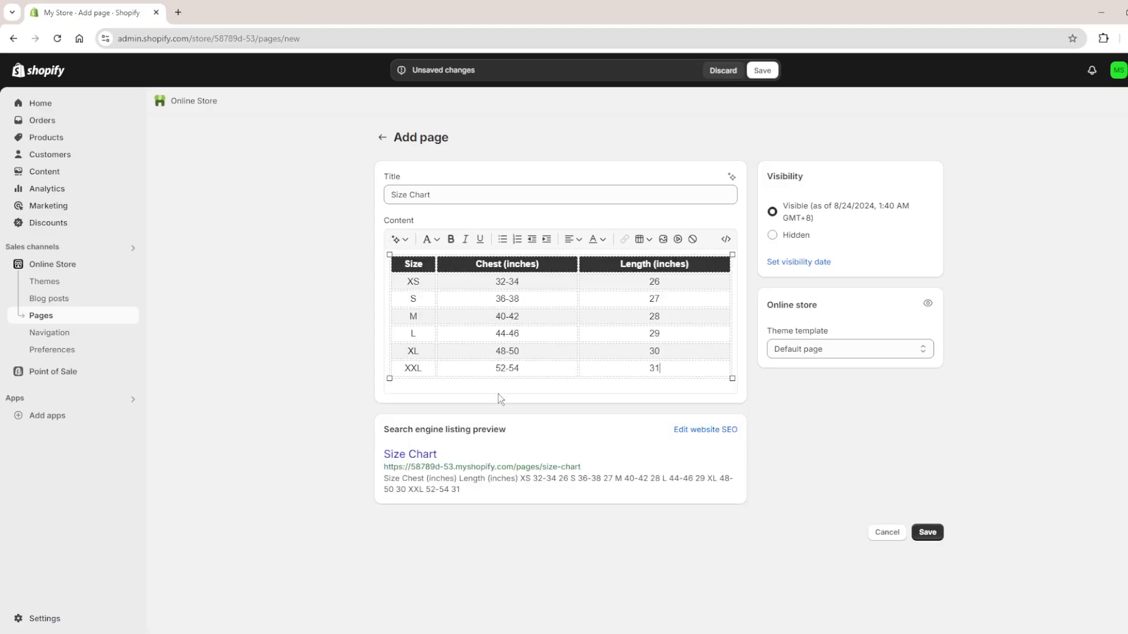
click(506, 281)
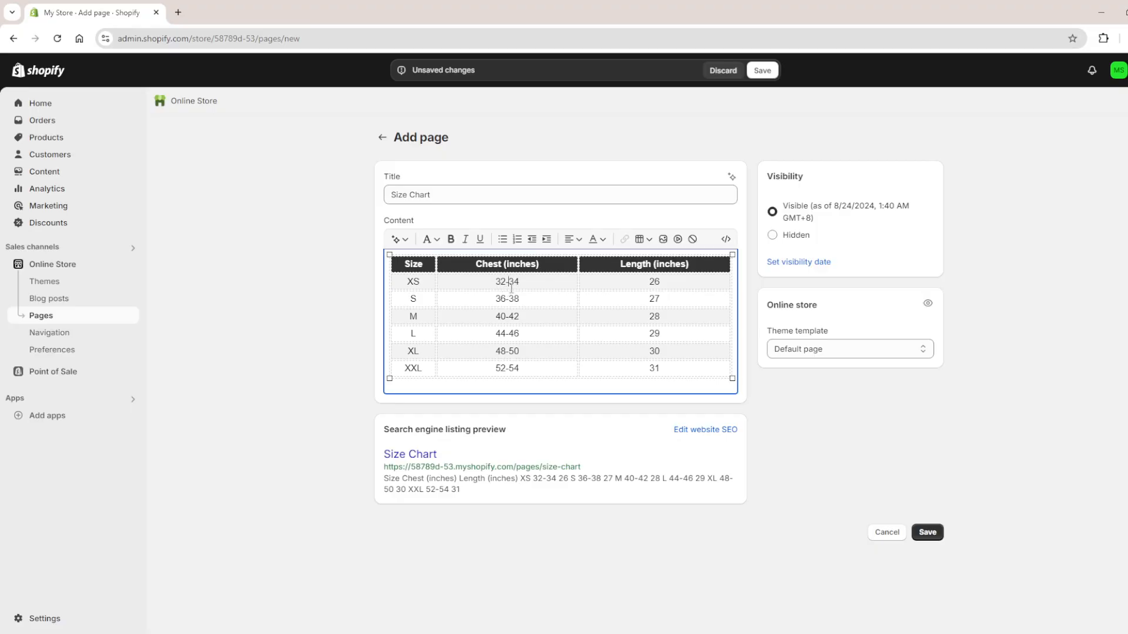
double_click(506, 282)
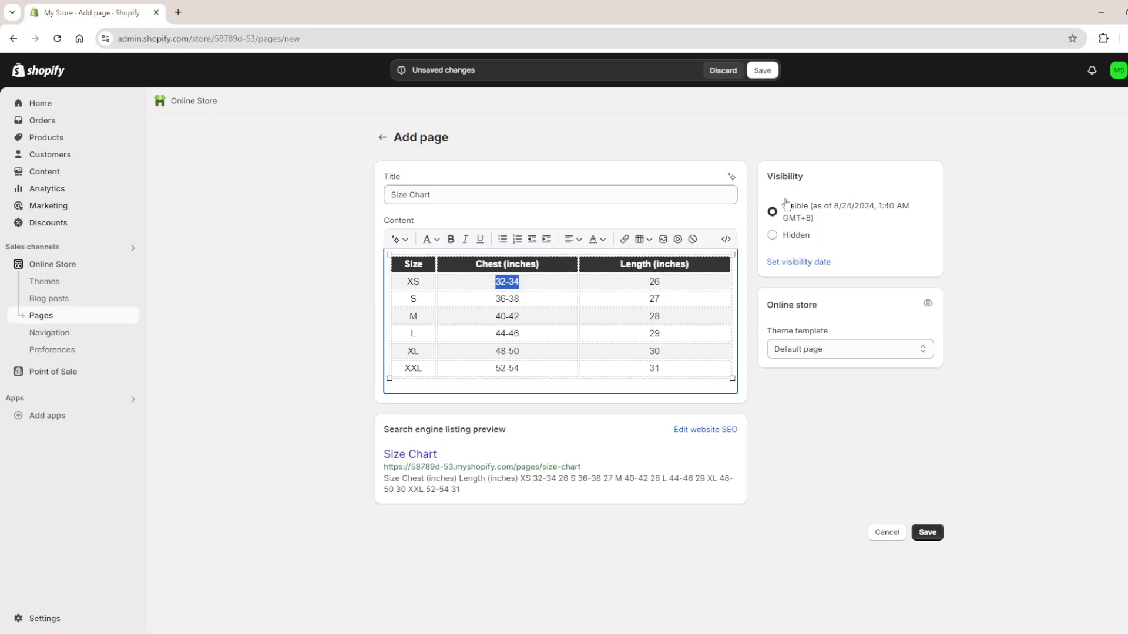
click(653, 281)
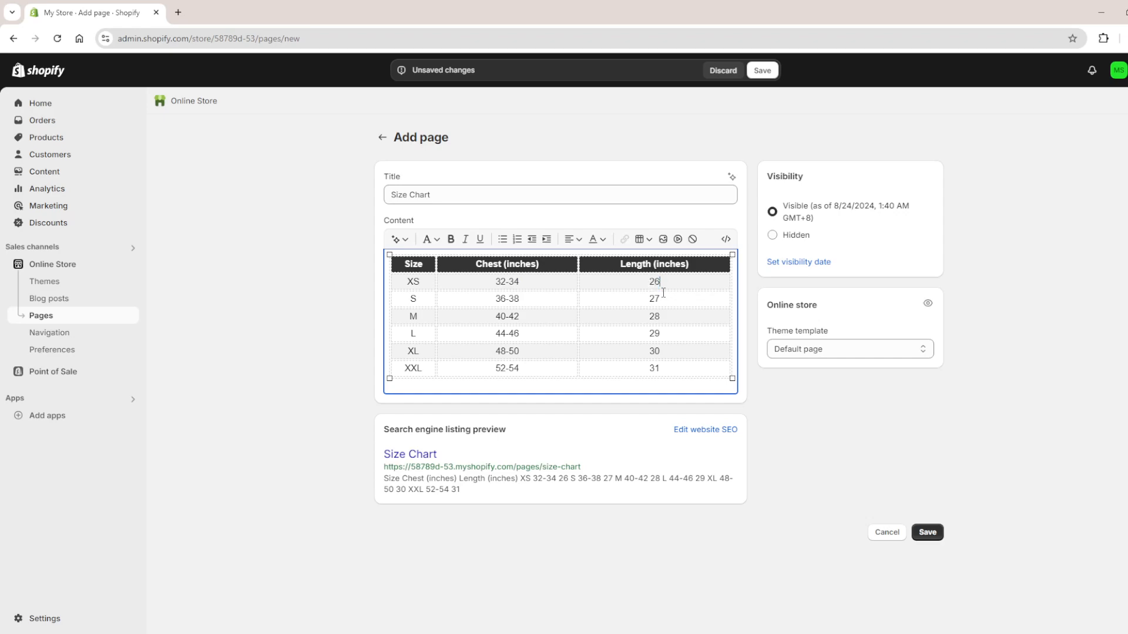
text(25)
click(507, 281)
text(6)
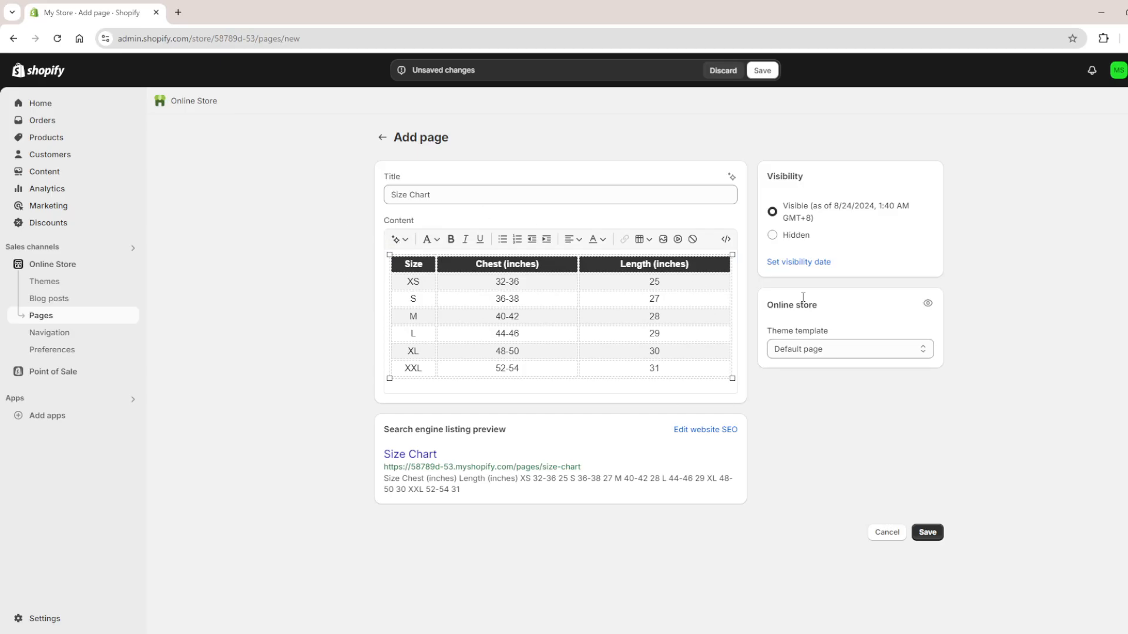
click(927, 533)
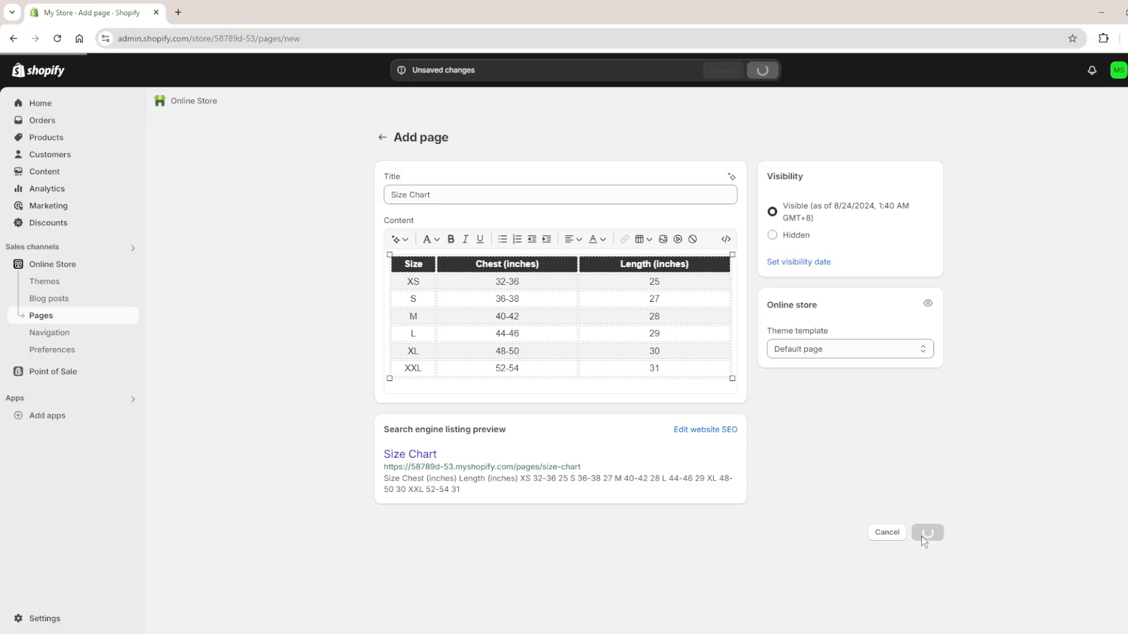
Save the Size Chart page until 'Page was created' is confirmed
click(926, 533)
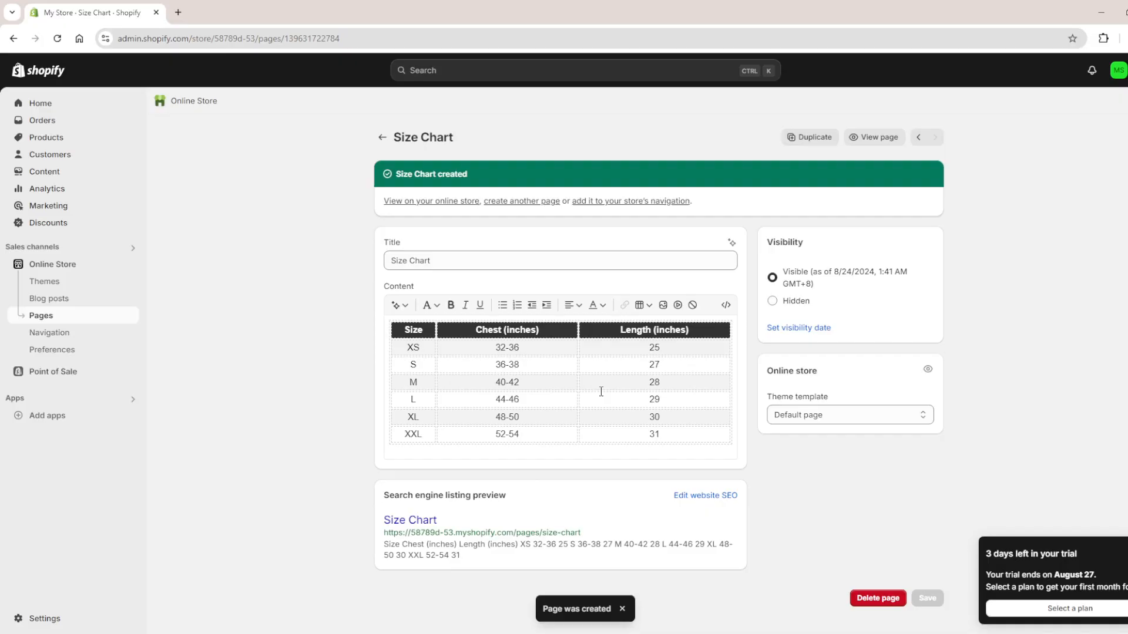
mouse_move(365, 387)
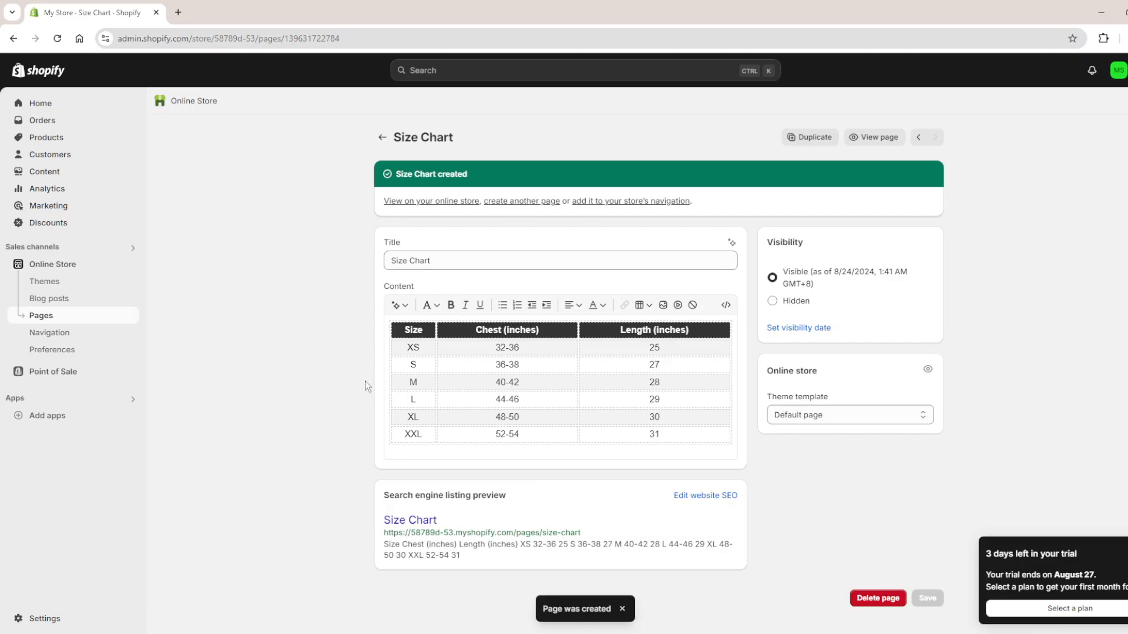